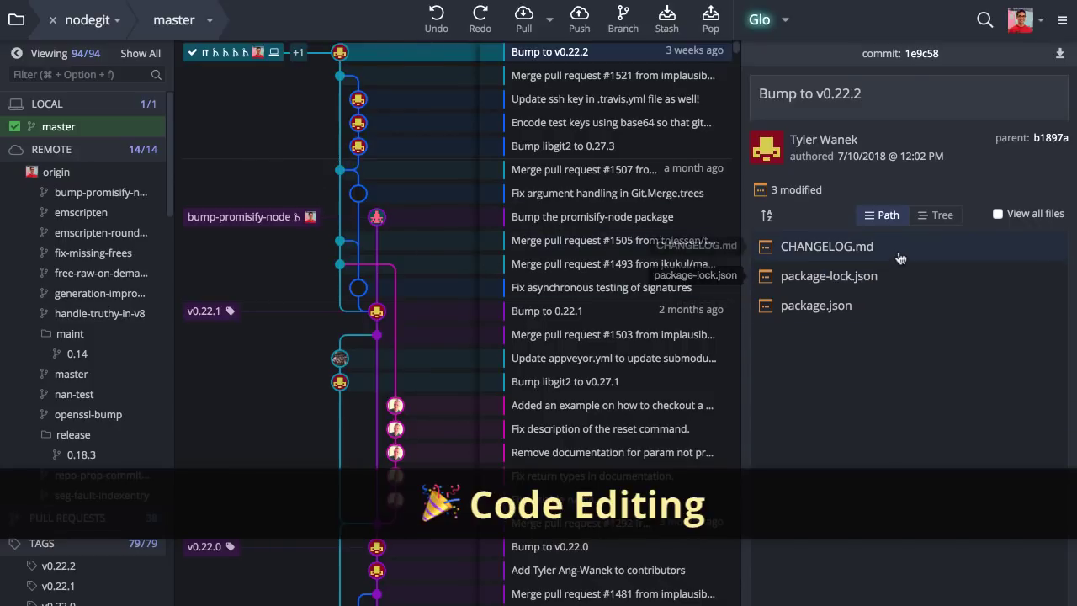
# Add a '## Made a change' line to CHANGELOG.md and search the file for 'min'
pyautogui.click(826, 246)
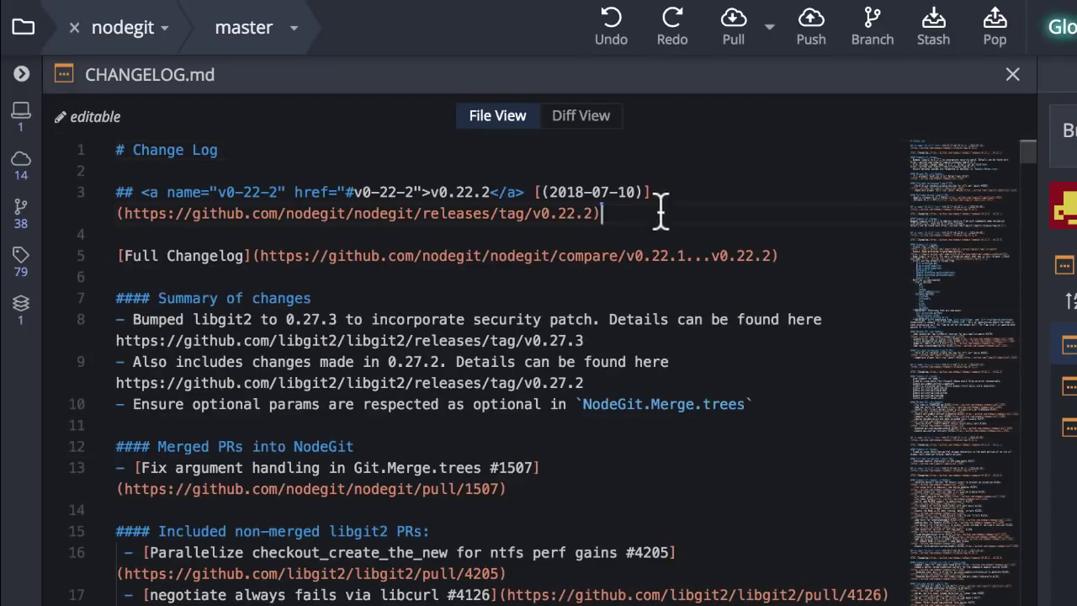
pyautogui.write('## Made a change')
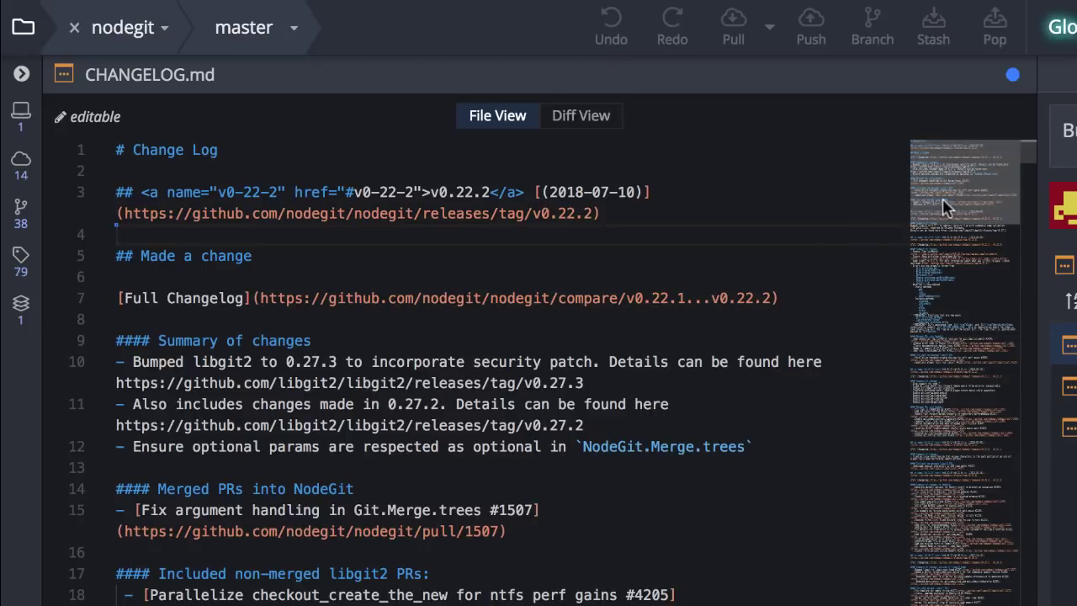
pyautogui.moveTo(956, 189)
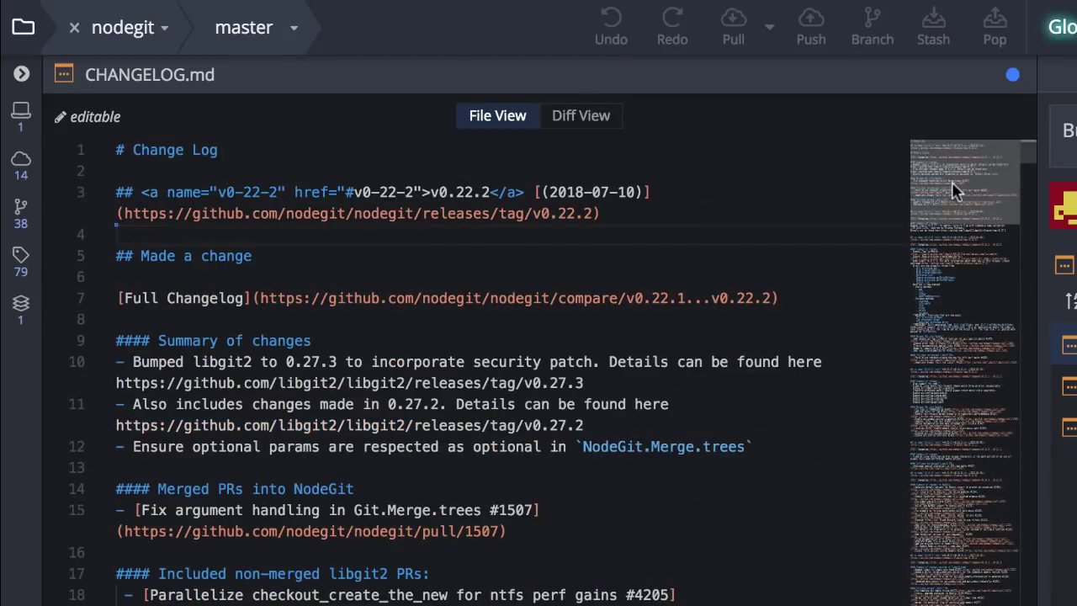
pyautogui.press('Ctrl+f')
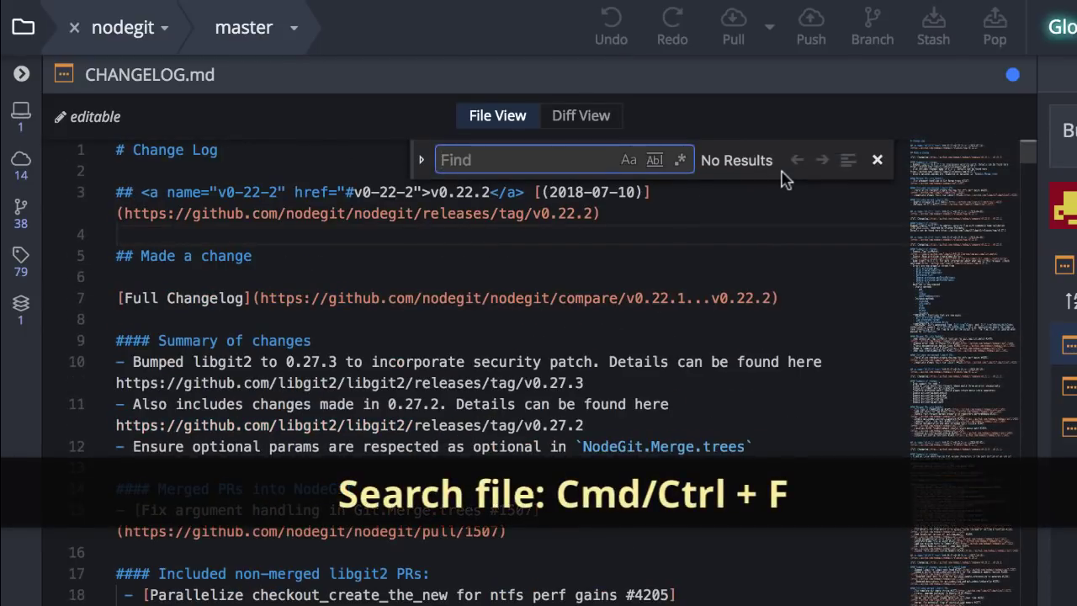
pyautogui.write('min')
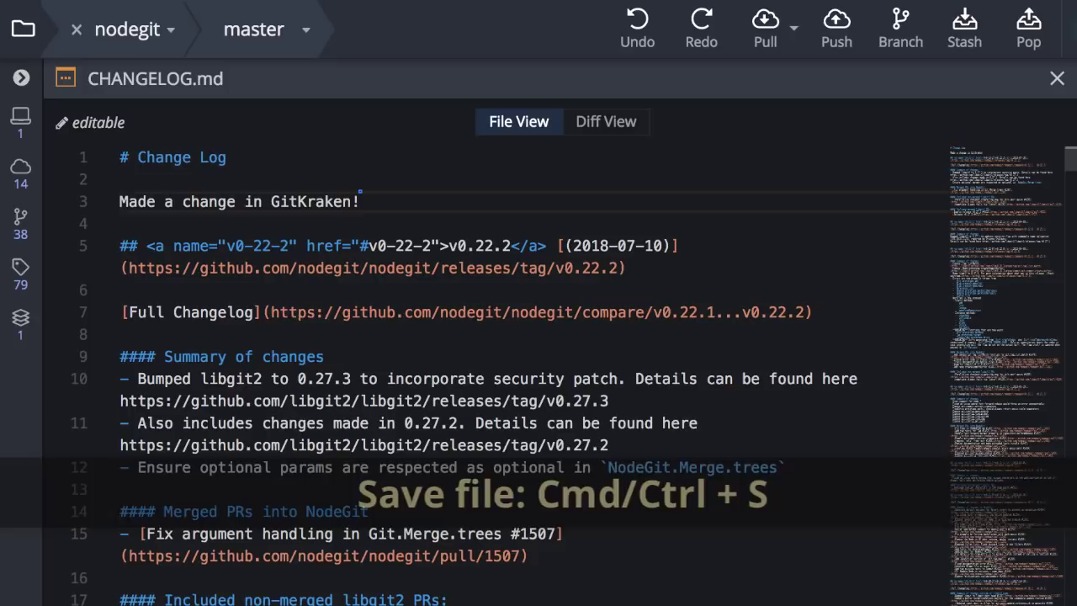
# Save the edited CHANGELOG.md, stage it, and start the commit message 'Make change'
pyautogui.press('Cmd+S')
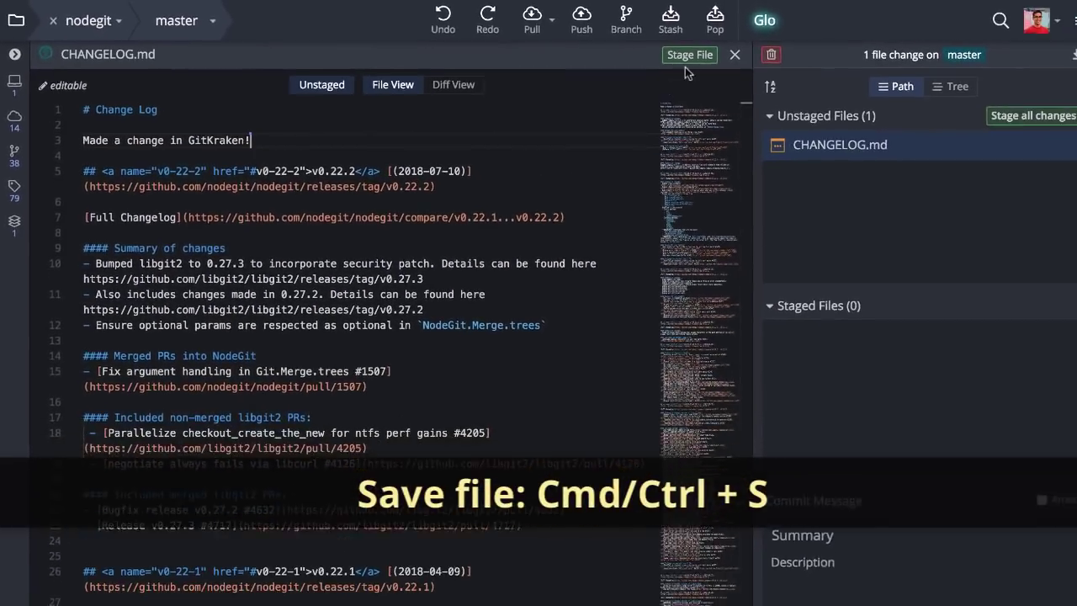
pyautogui.click(690, 54)
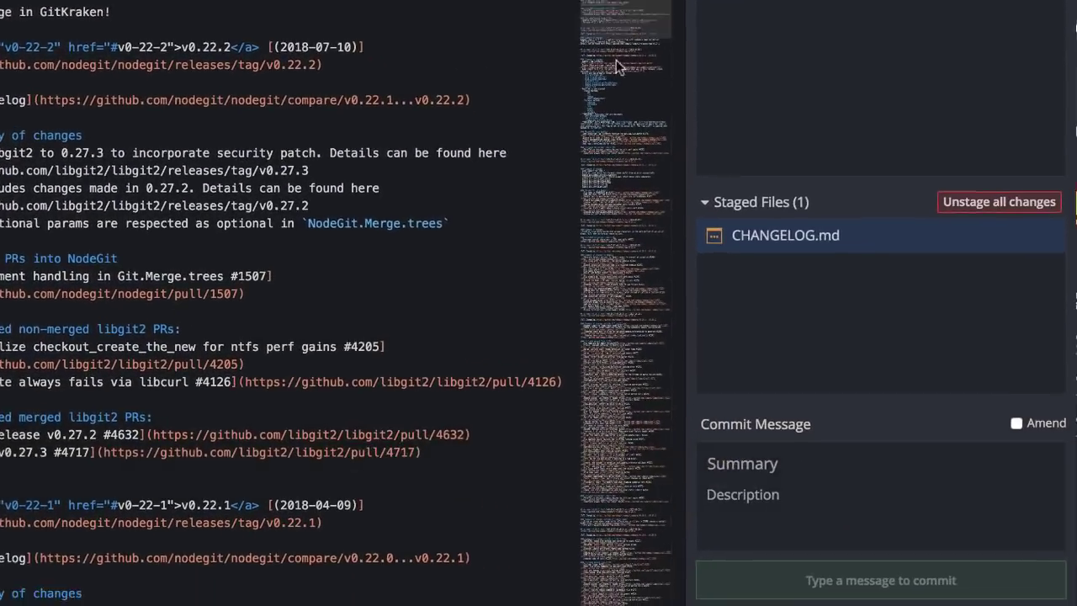
pyautogui.write('Make change')
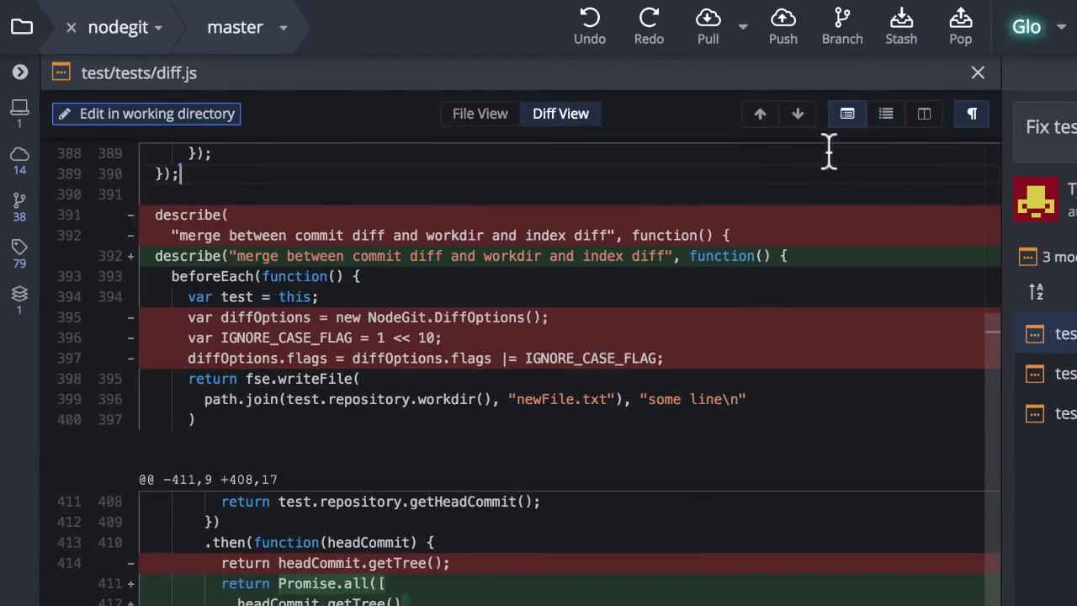
# Show test/tests/diff.js in split view and step to the next and previous change
pyautogui.click(885, 114)
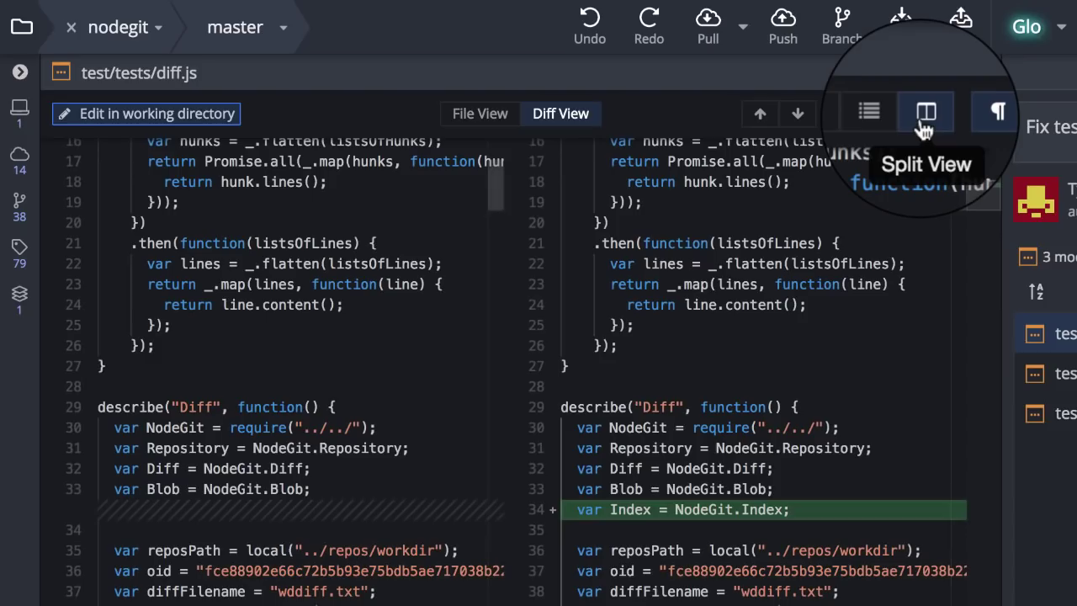
pyautogui.click(798, 111)
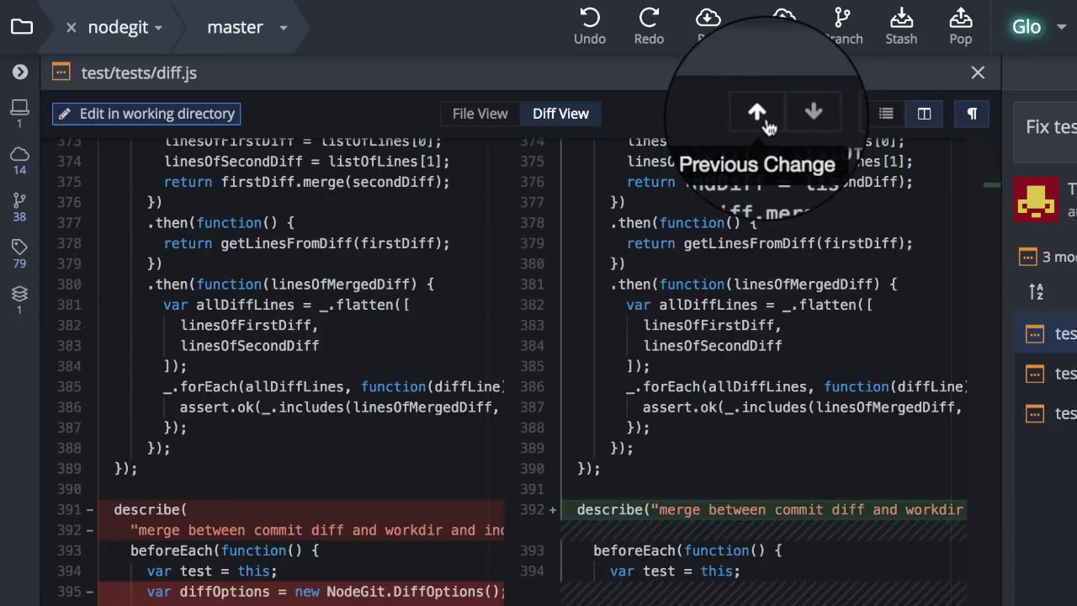
pyautogui.rightClick(734, 333)
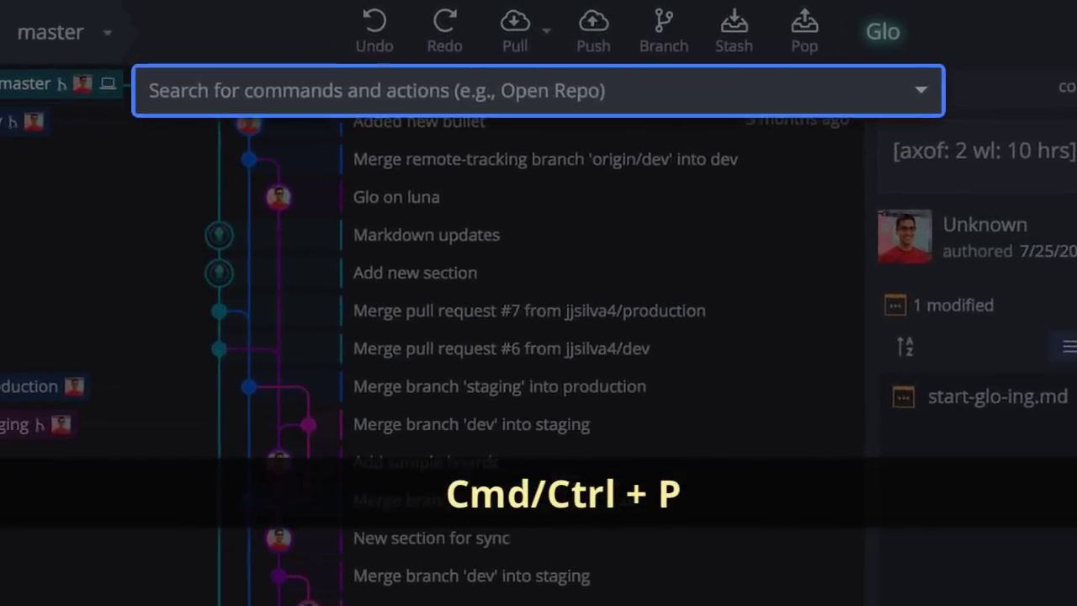
# Create a new file new-doc.md via the Create File command
pyautogui.write('create fo')
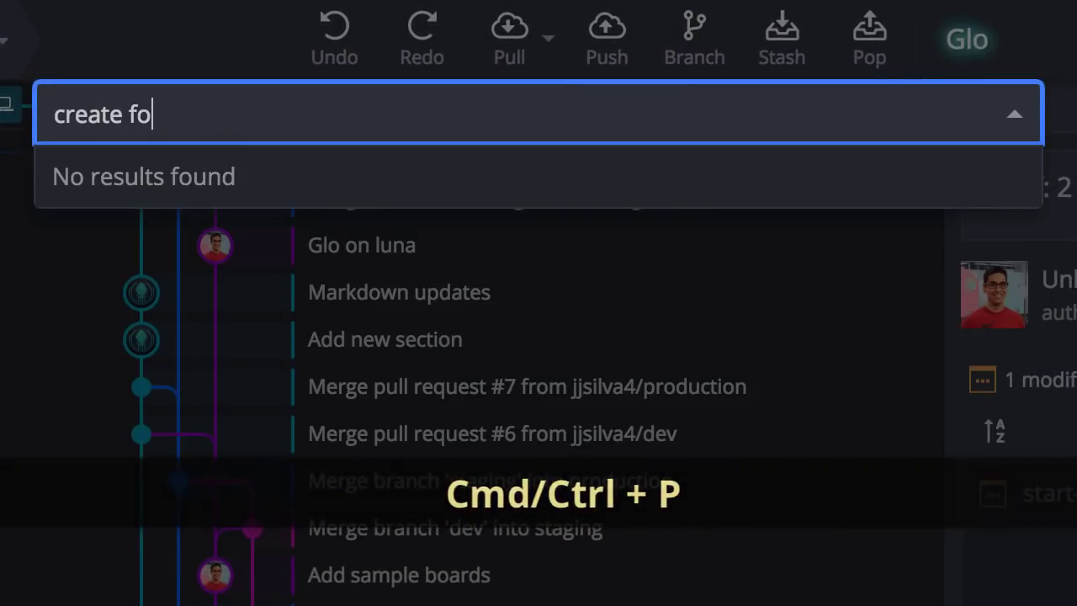
pyautogui.press('Enter')
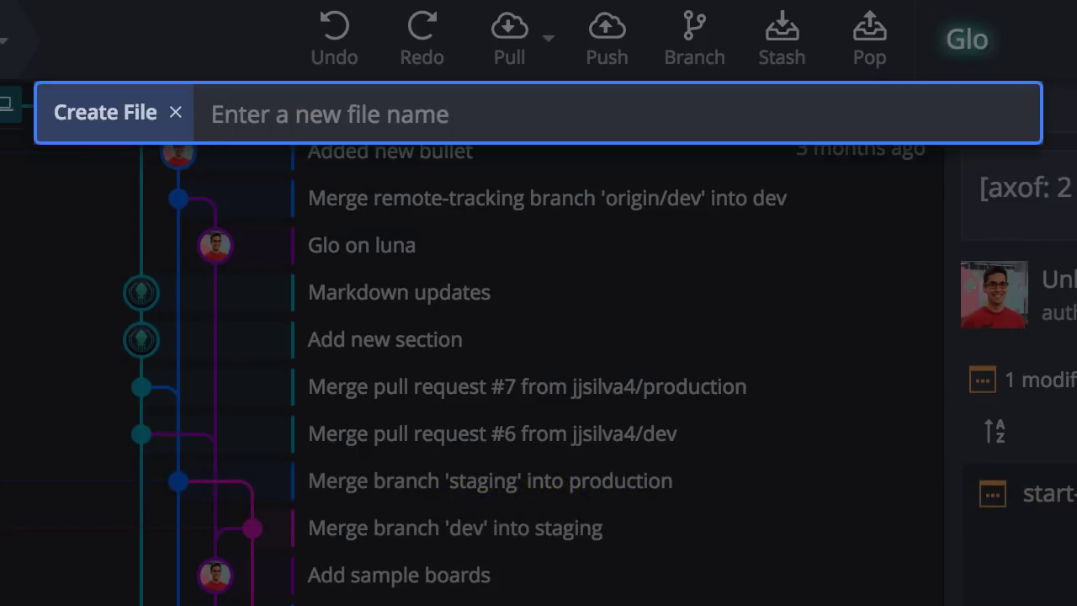
pyautogui.write('new-doc.md')
pyautogui.write('##')
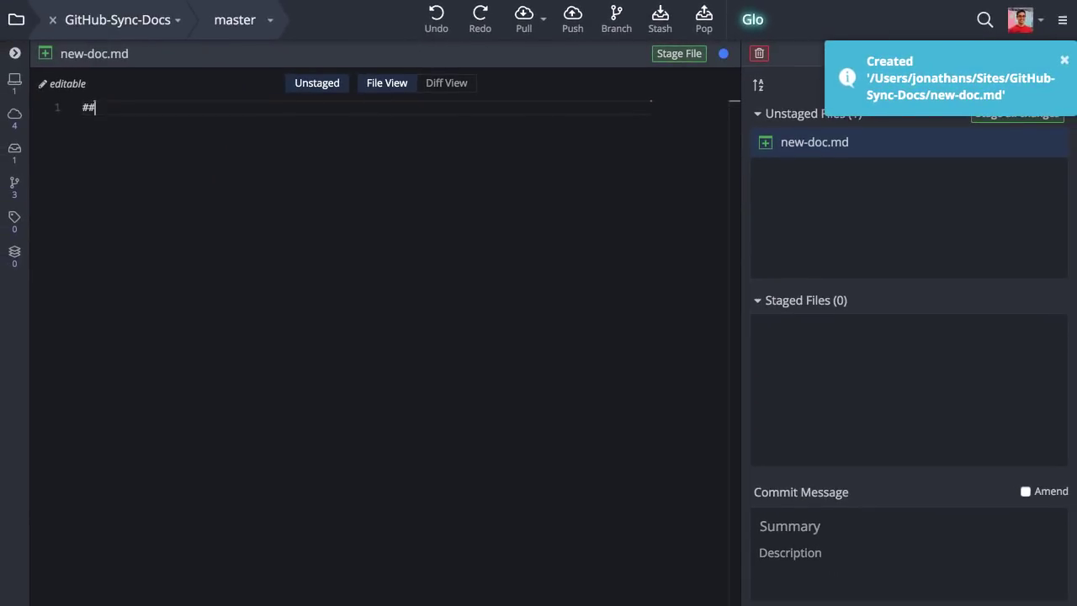
# Create another file folder/file-name.md inside a new folder
pyautogui.write('Creati')
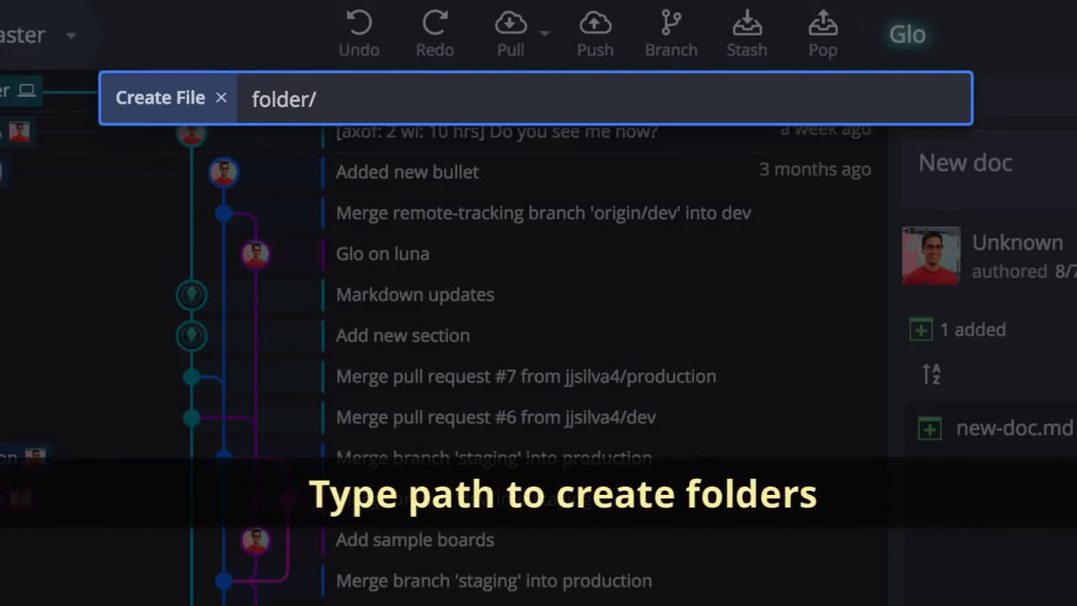
pyautogui.write('file-name.md')
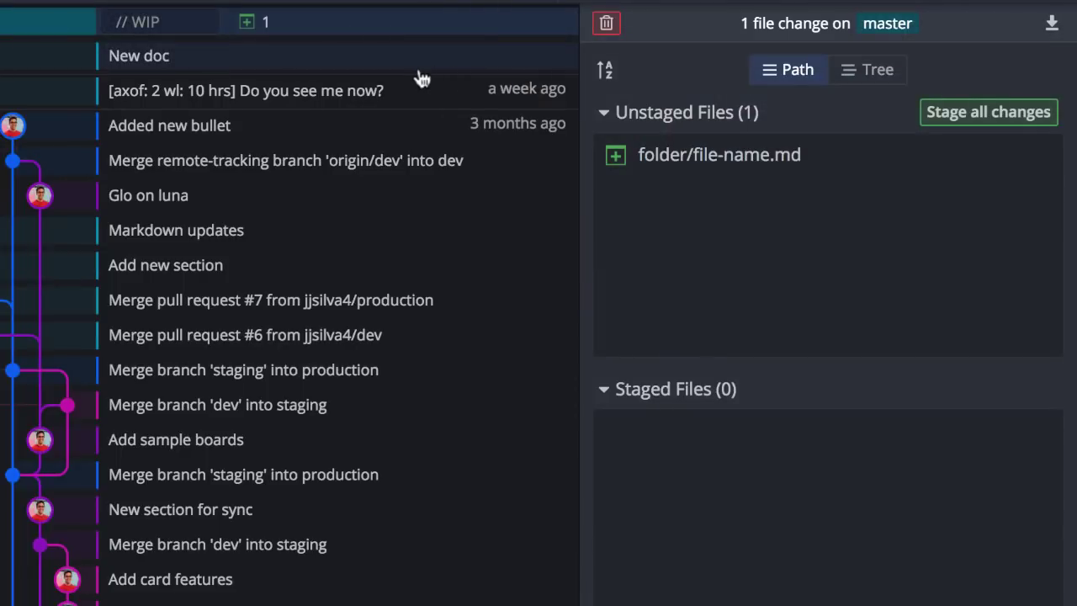
# Delete folder/file-name.md from the unstaged files and confirm the deletion
pyautogui.rightClick(718, 154)
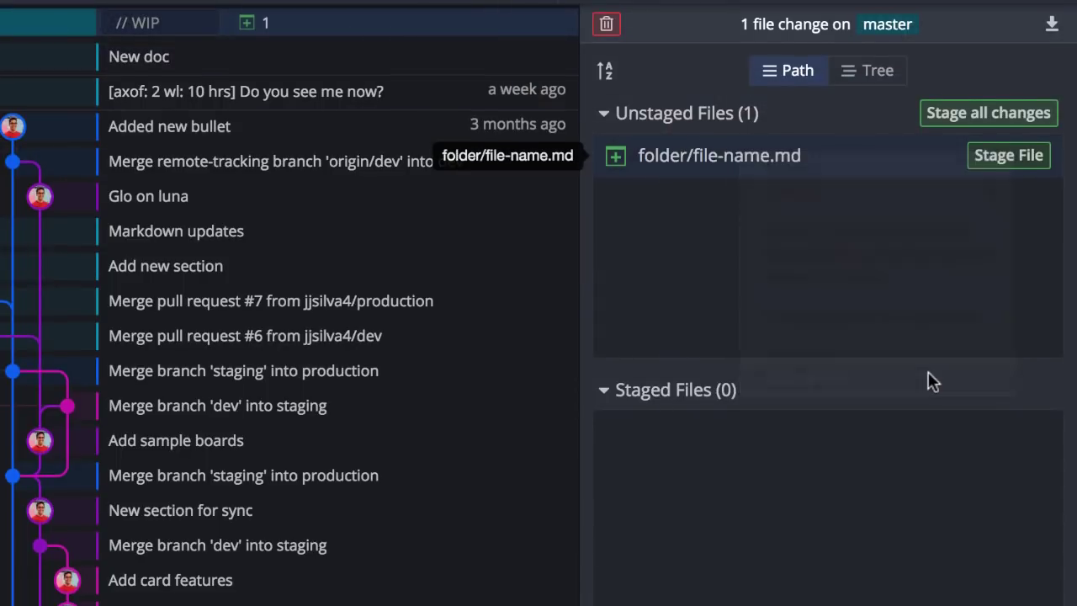
pyautogui.click(608, 22)
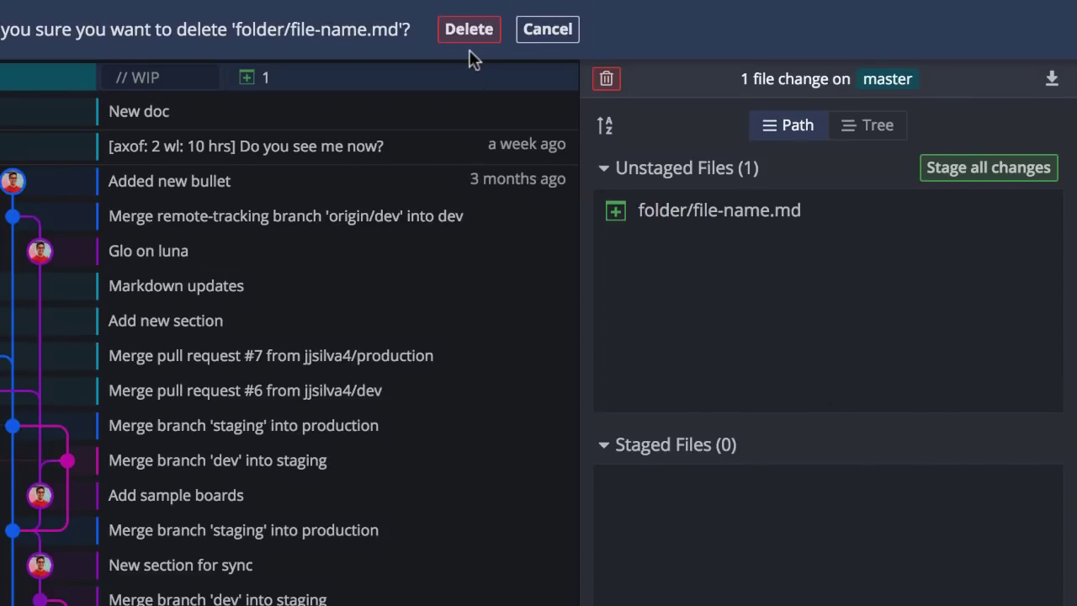
pyautogui.click(468, 29)
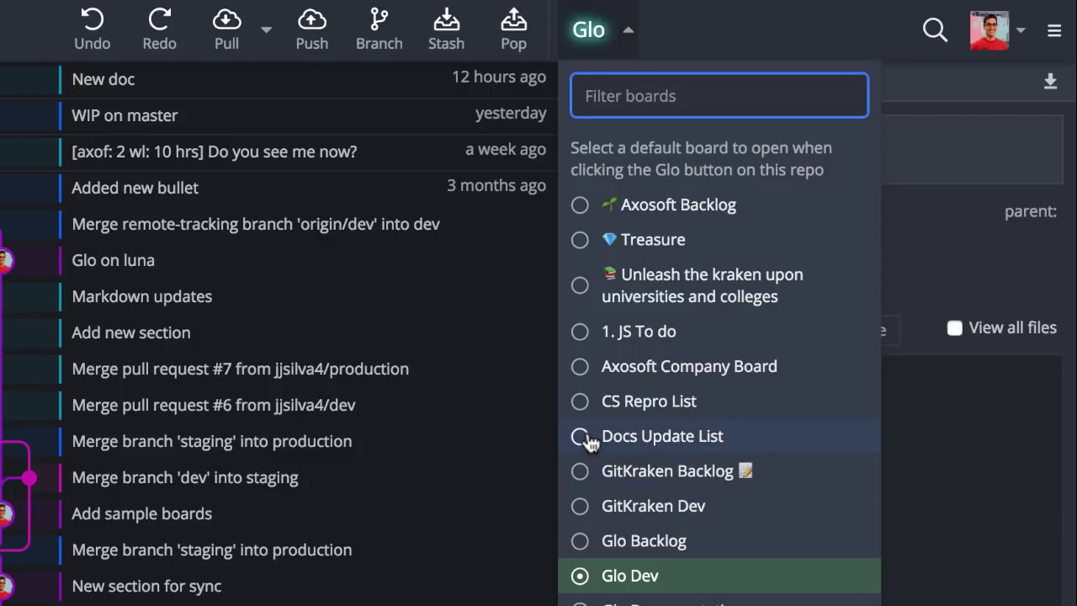
# Choose Docs Update List as the default Glo board and open it
pyautogui.click(579, 436)
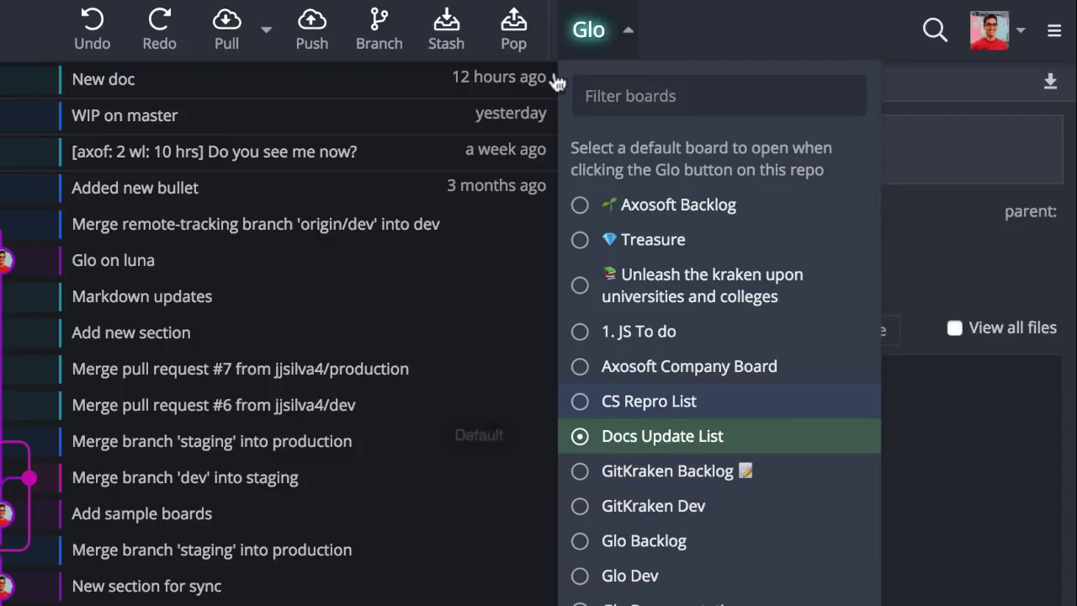
pyautogui.click(589, 31)
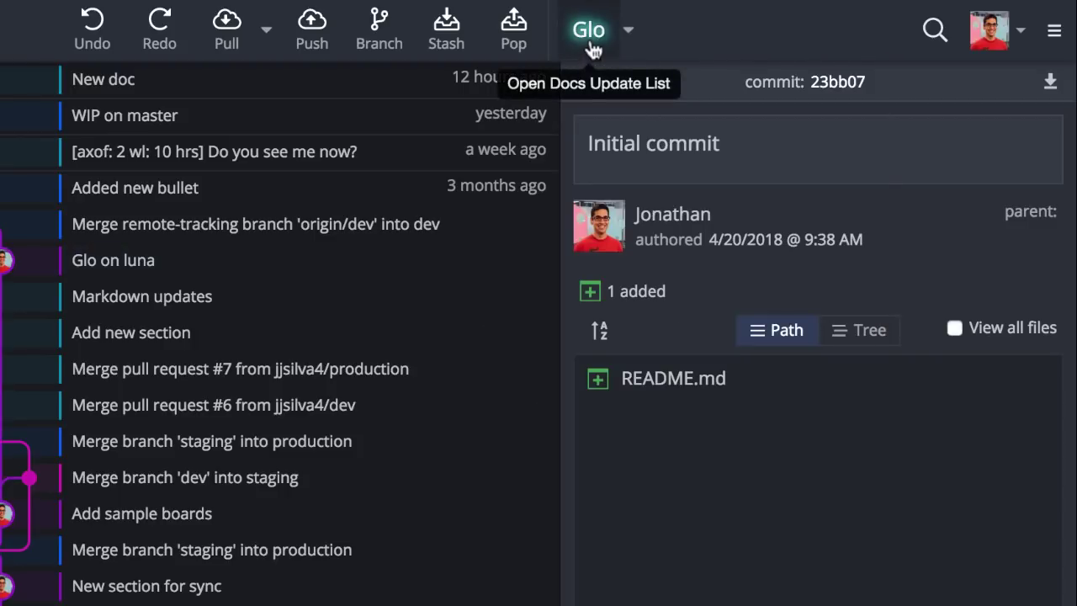
pyautogui.click(589, 30)
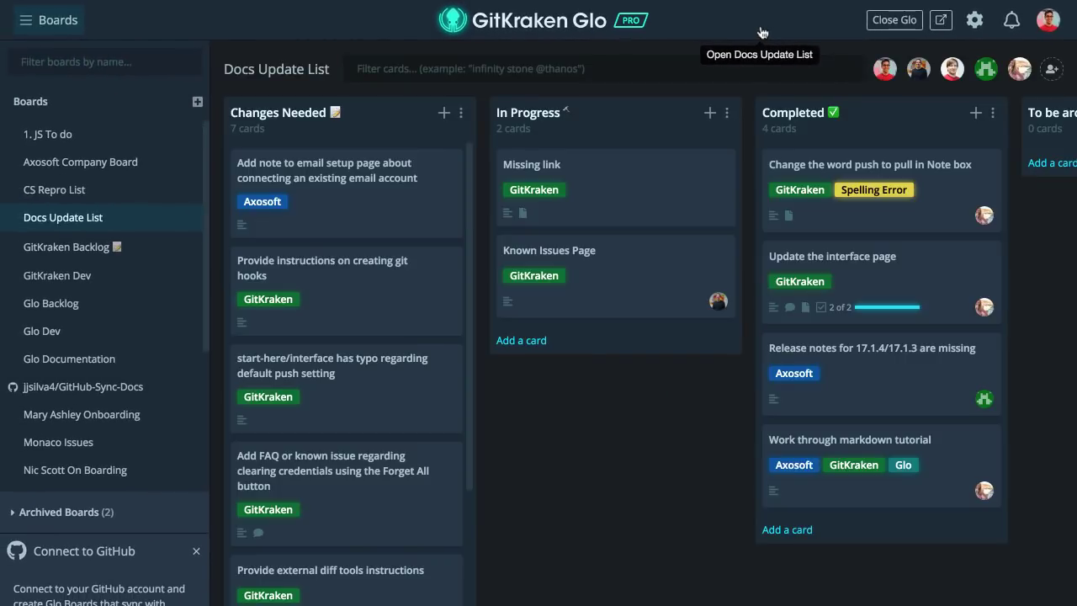
pyautogui.moveTo(346, 273)
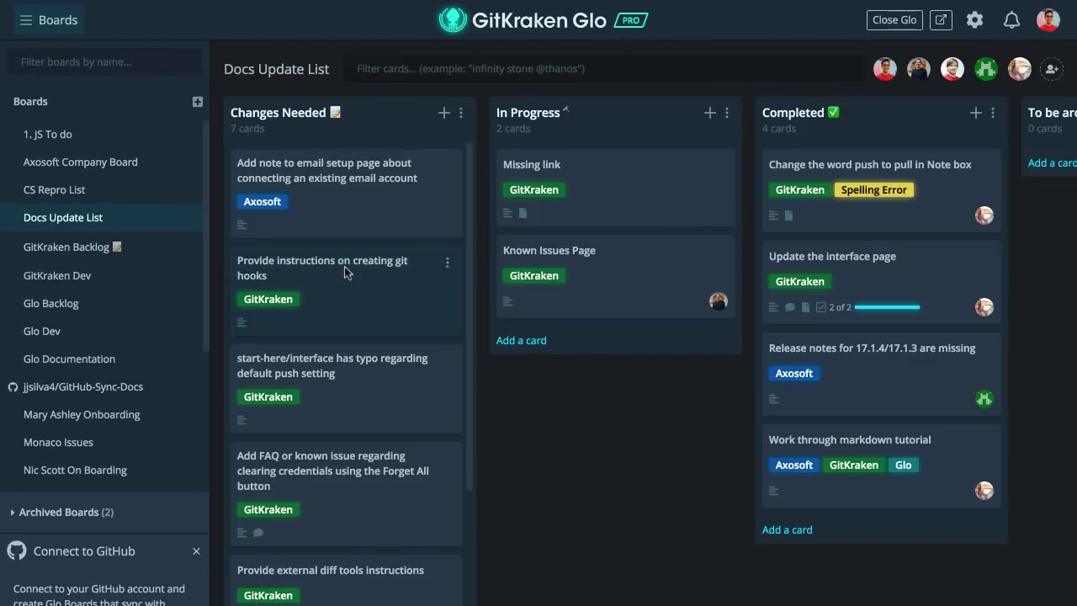
pyautogui.moveTo(345, 268); pyautogui.dragTo(619, 202)
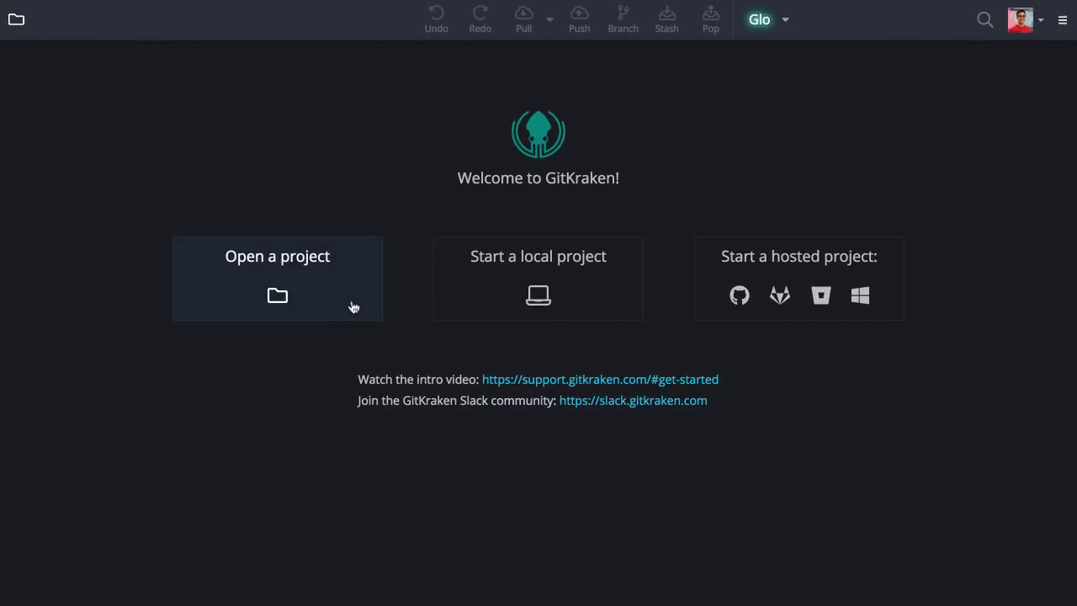
pyautogui.moveTo(564, 331)
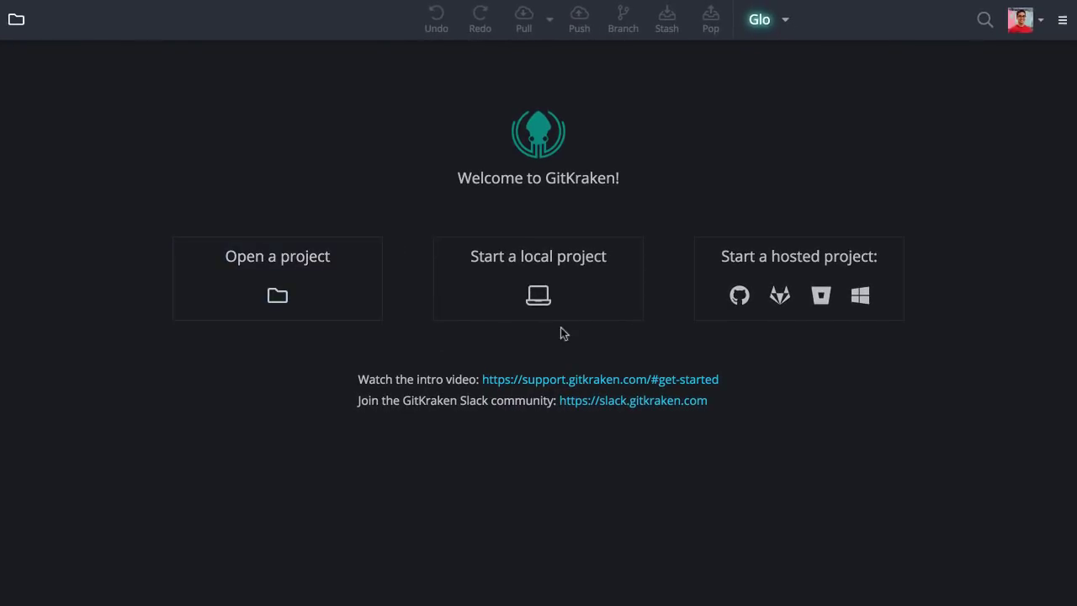
pyautogui.moveTo(717, 299)
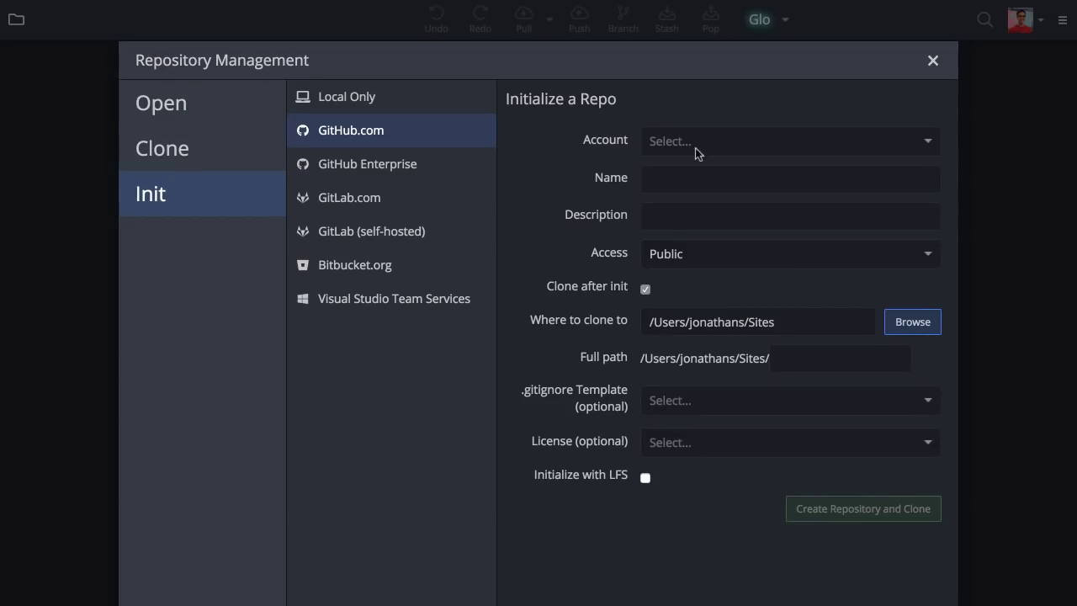
# Name the GitHub repository new-project, then create and clone it
pyautogui.write('new-')
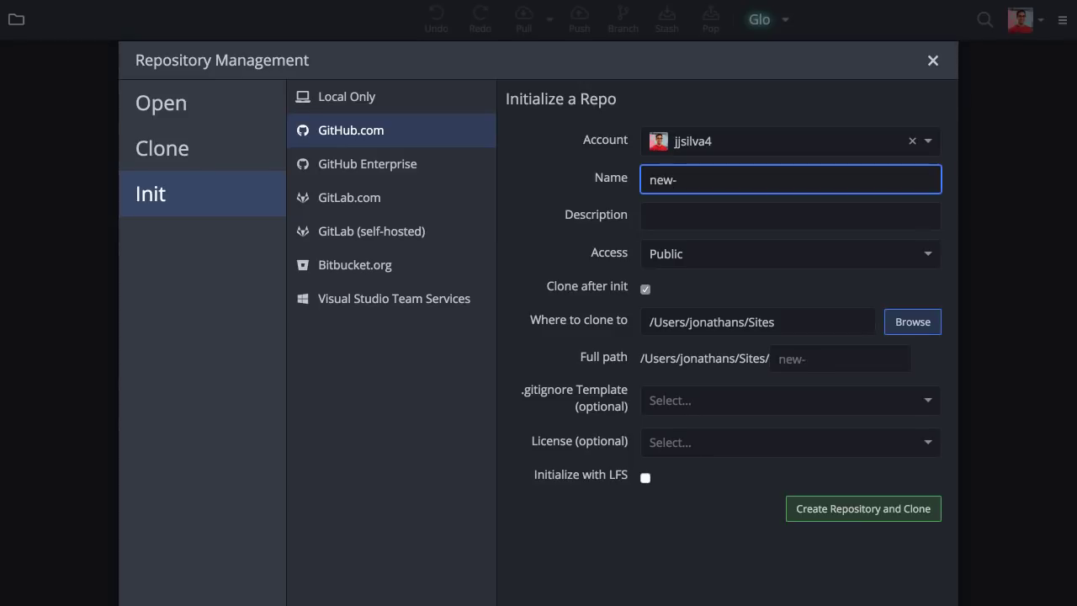
pyautogui.write('project')
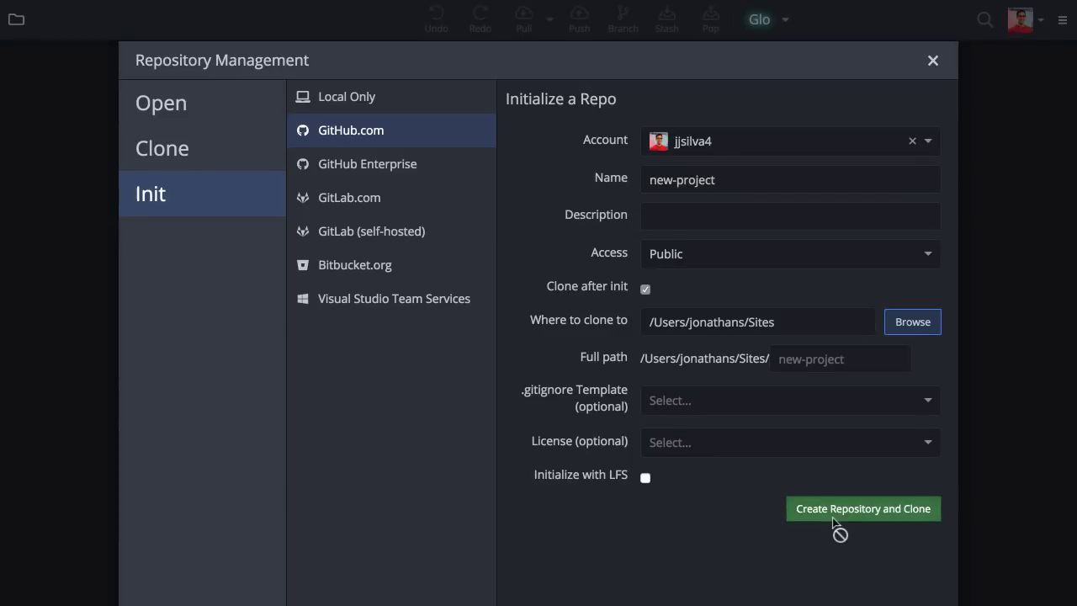
pyautogui.click(862, 508)
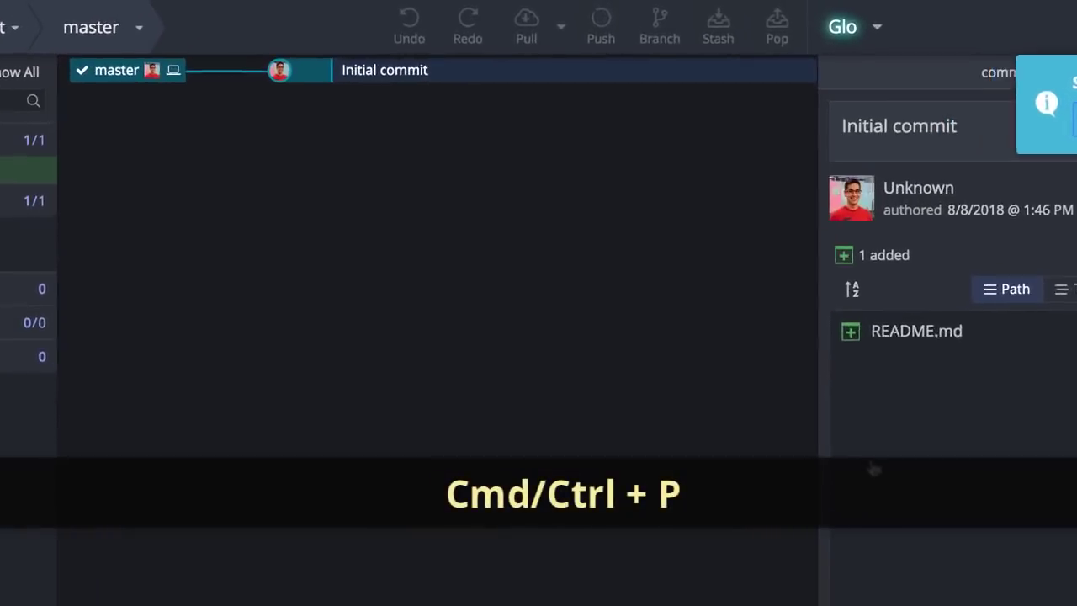
# Hide all stashes from the GitHub-Sync-Docs commit graph and start a new stash
pyautogui.write('create fi')
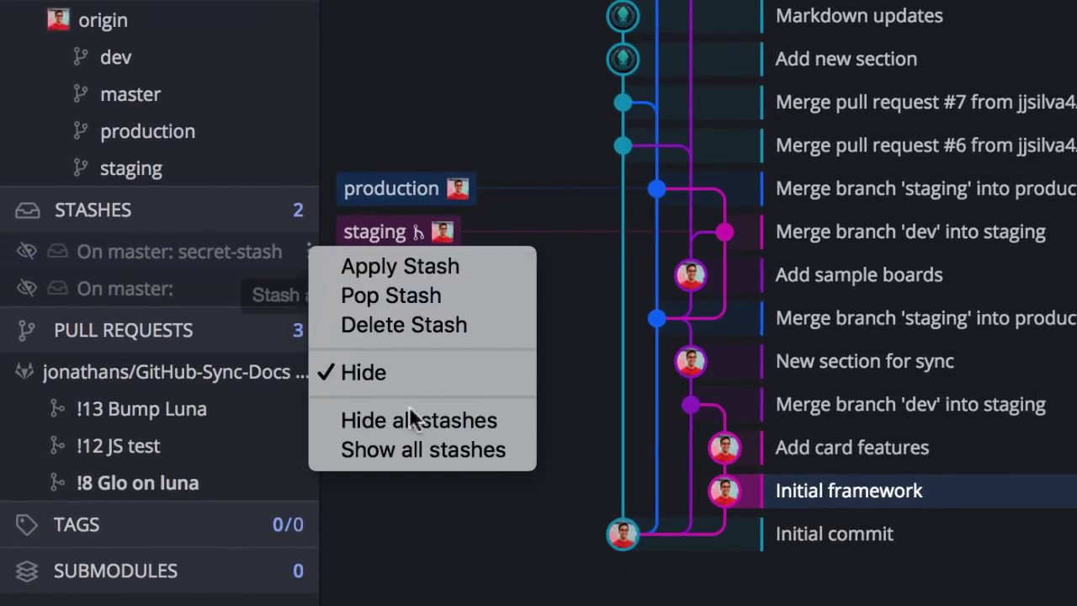
pyautogui.click(424, 449)
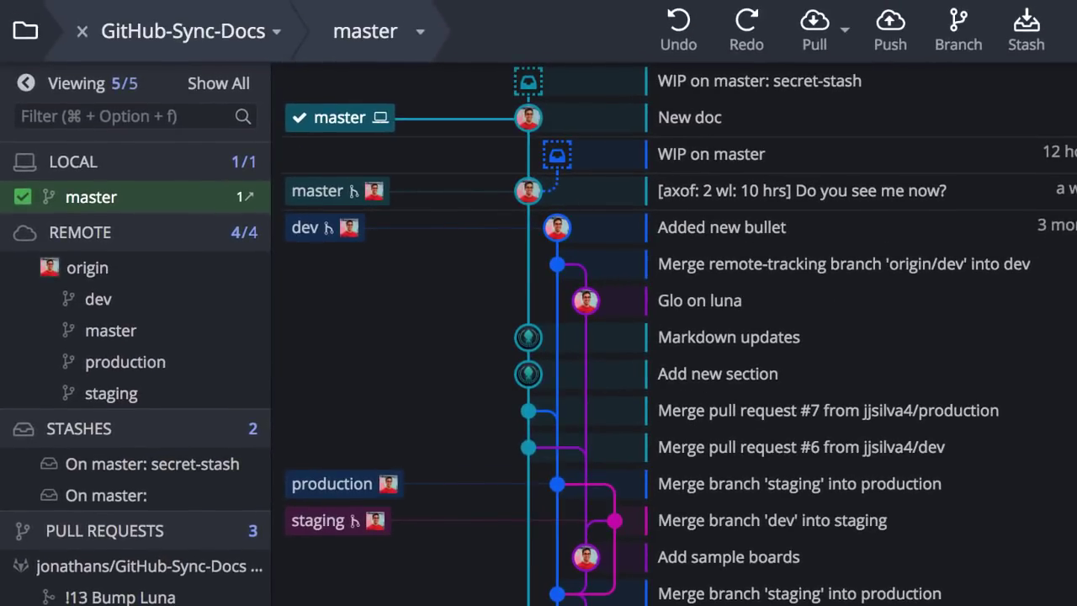
pyautogui.press('Cmd+Shift+S')
pyautogui.write('Yay! I can type immediately')
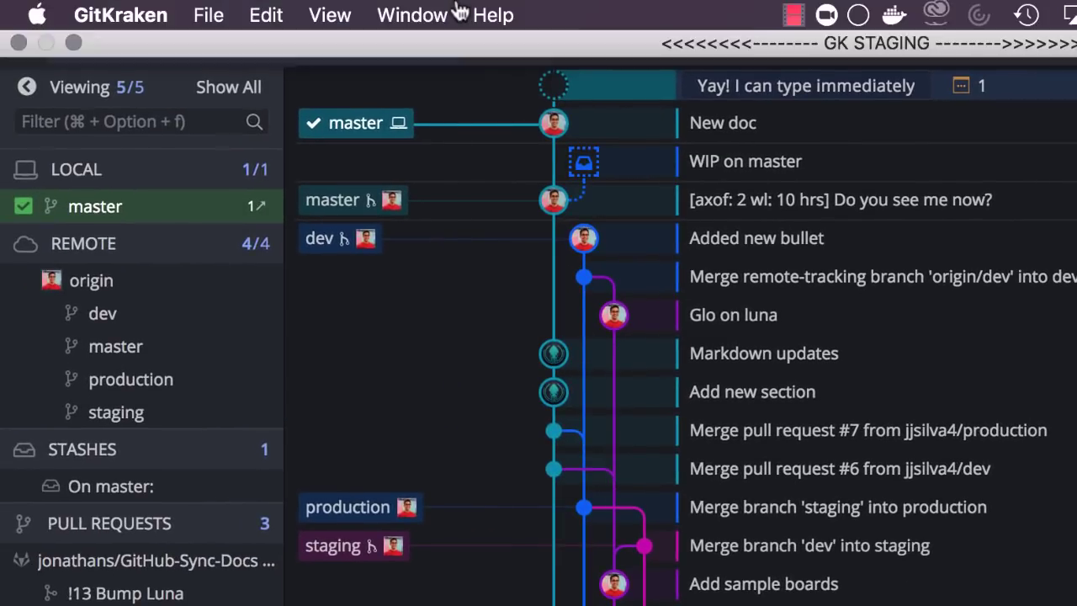
# Bring up the Help menu with search, shortcuts, support documentation and feedback
pyautogui.click(491, 15)
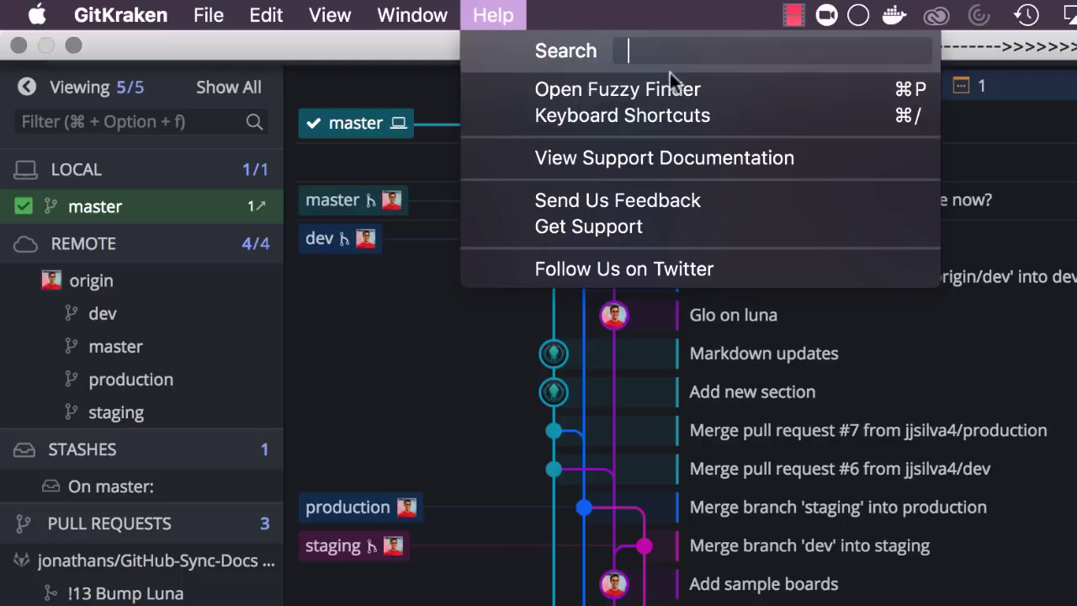
pyautogui.moveTo(822, 160)
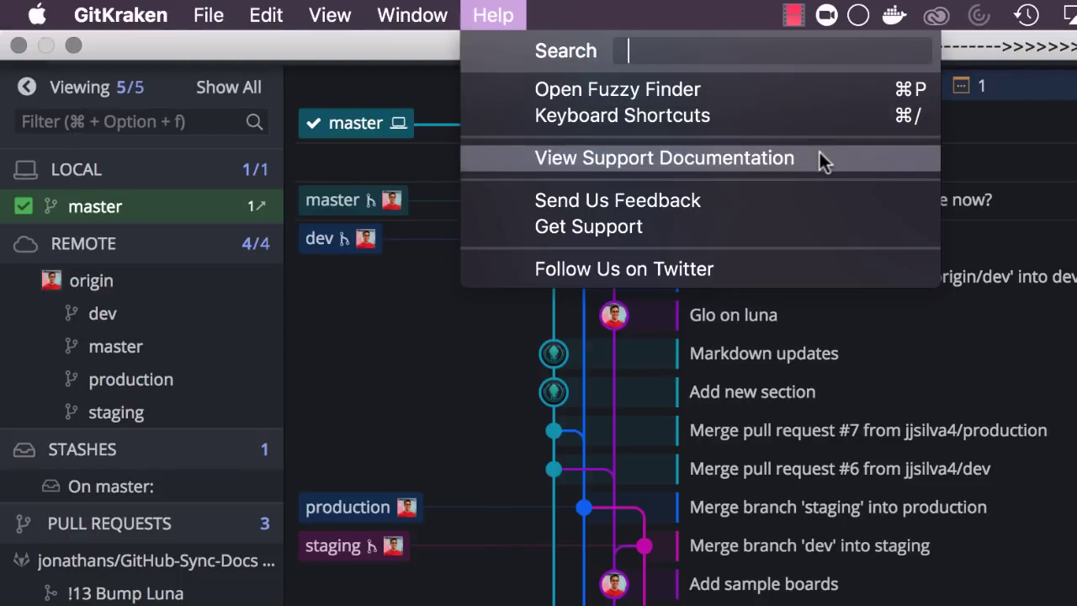